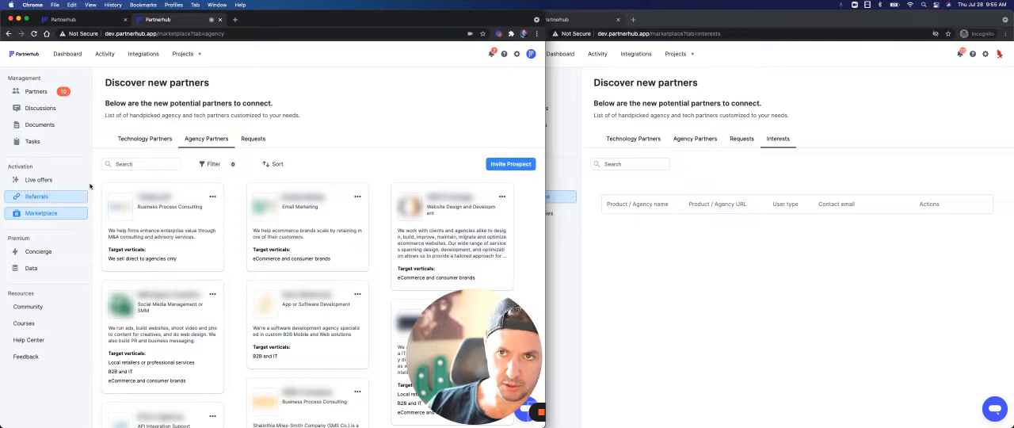
Check the technology partners list, return to agency partners, and open the email marketing agency's profile
click(145, 139)
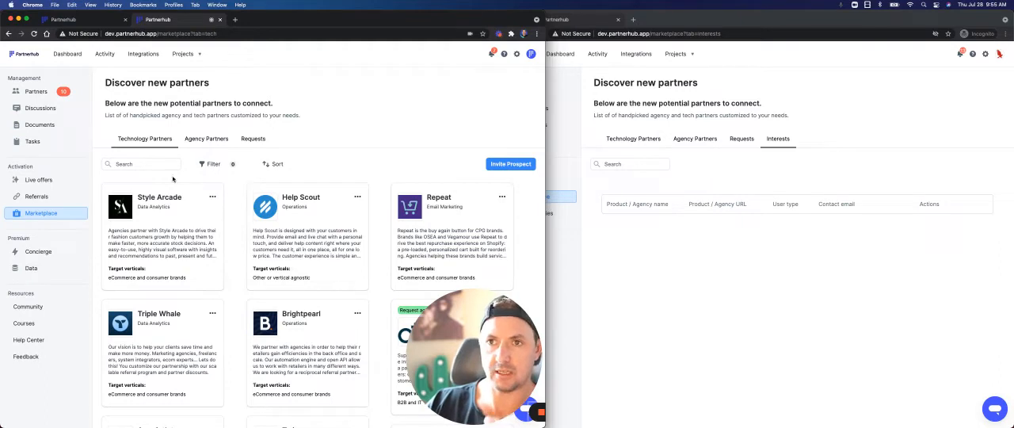
click(206, 139)
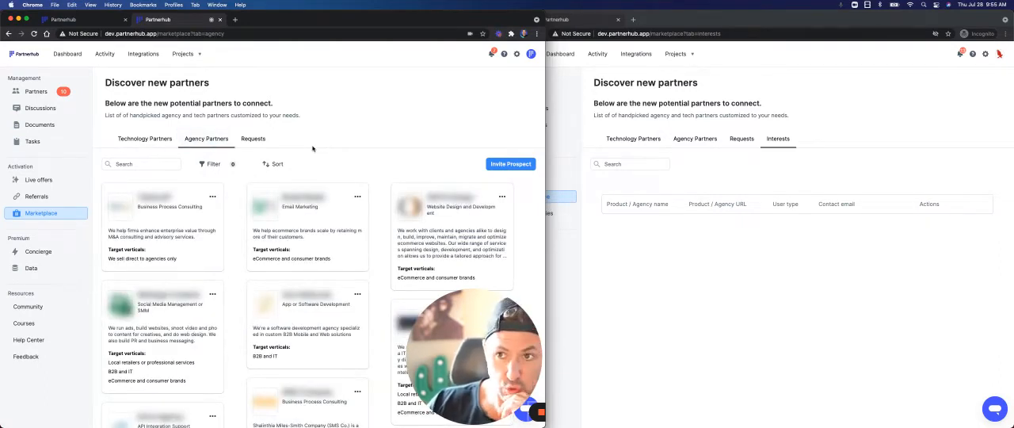
mouse_move(193, 222)
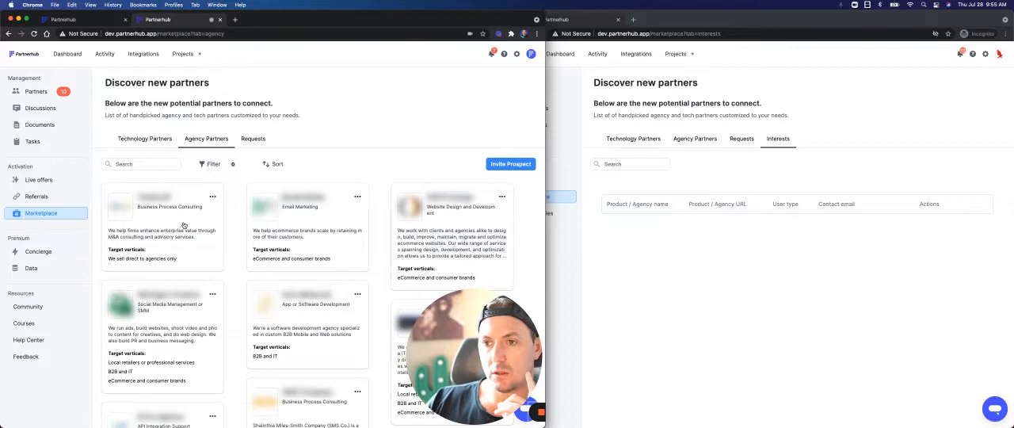
click(307, 227)
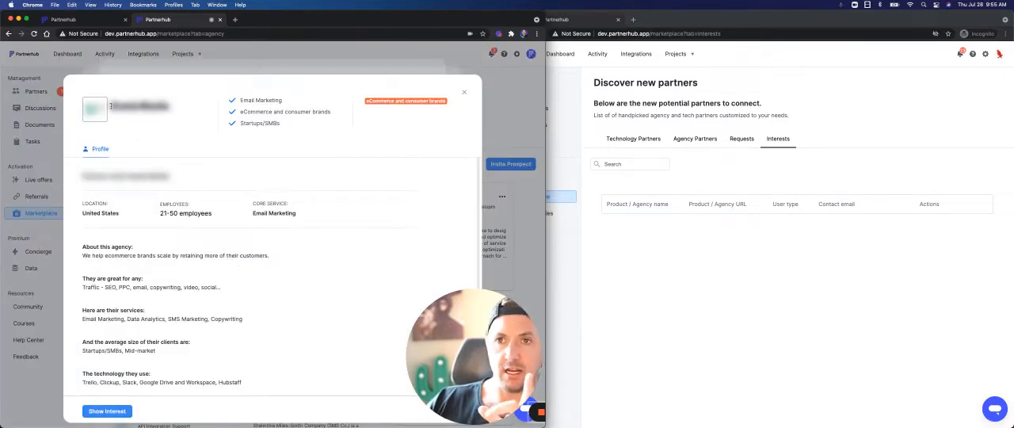
mouse_move(444, 173)
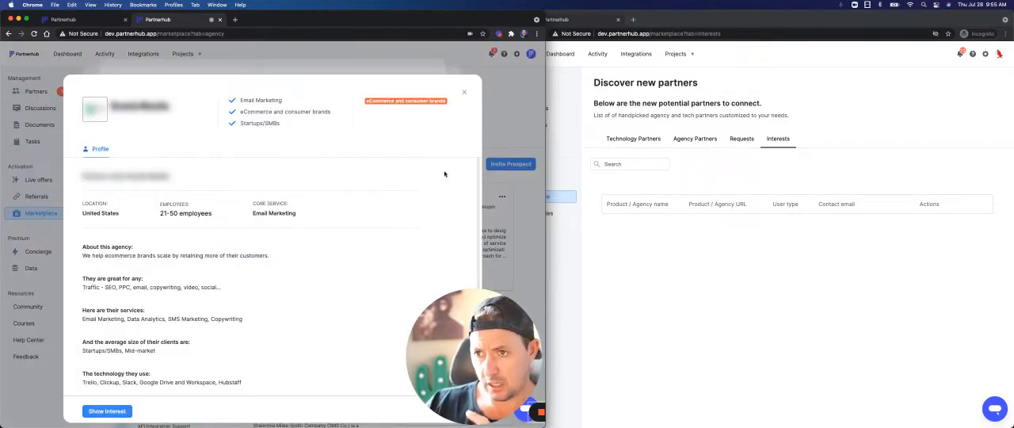
mouse_move(441, 175)
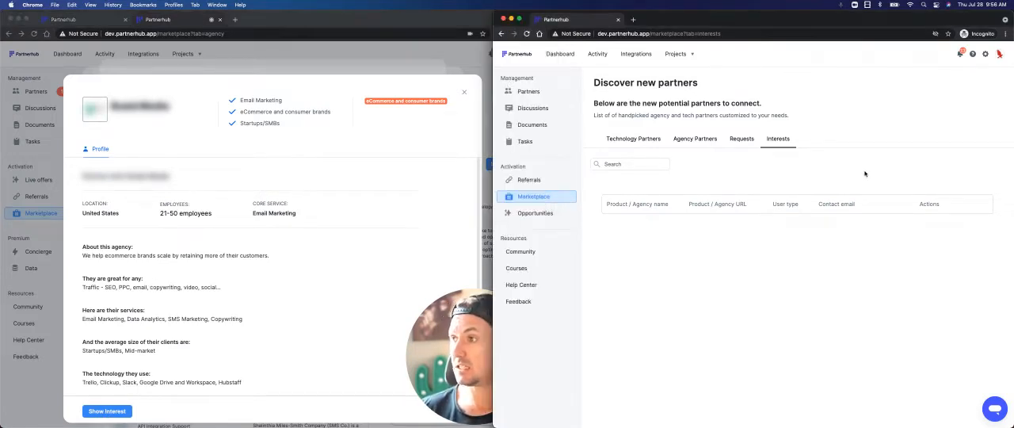
mouse_move(892, 103)
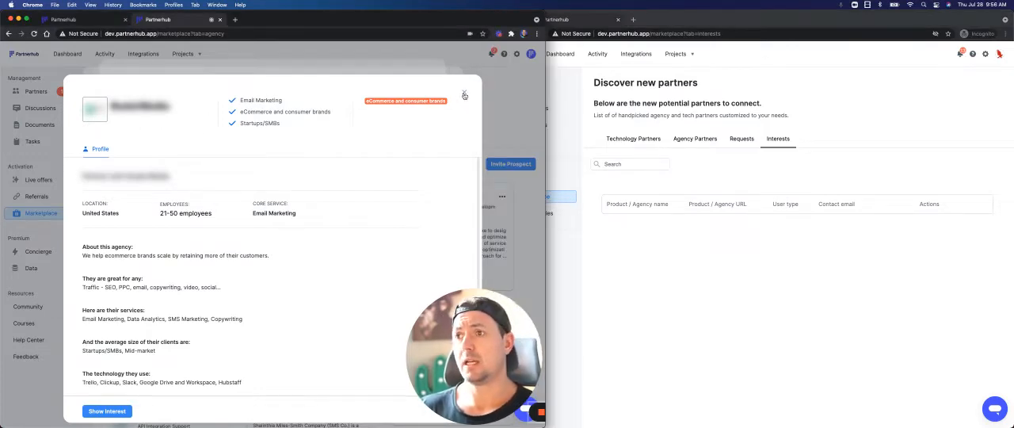
Close the email marketing agency's profile and scroll down the agency list toward Hawke Media
click(465, 96)
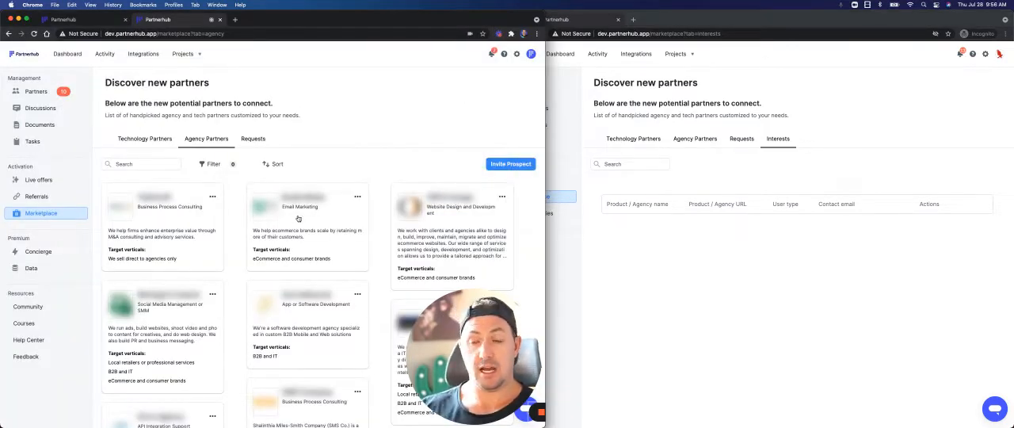
scroll(down, 3)
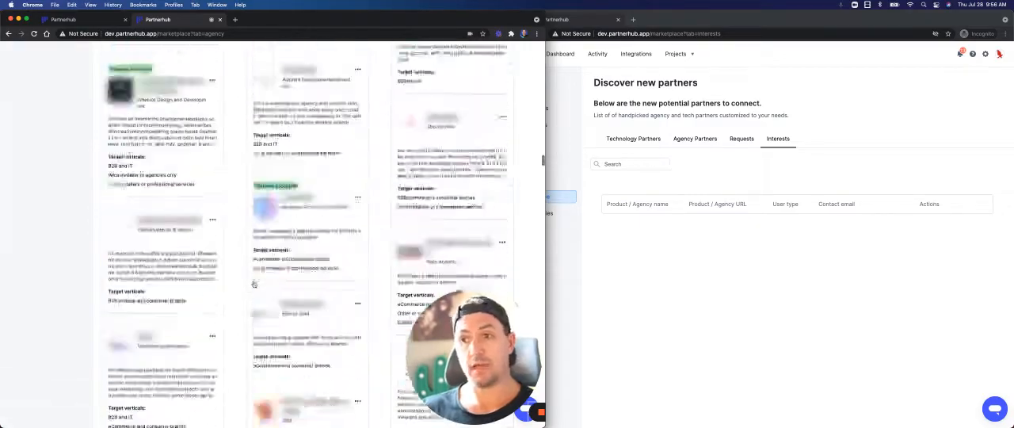
scroll(down, 3)
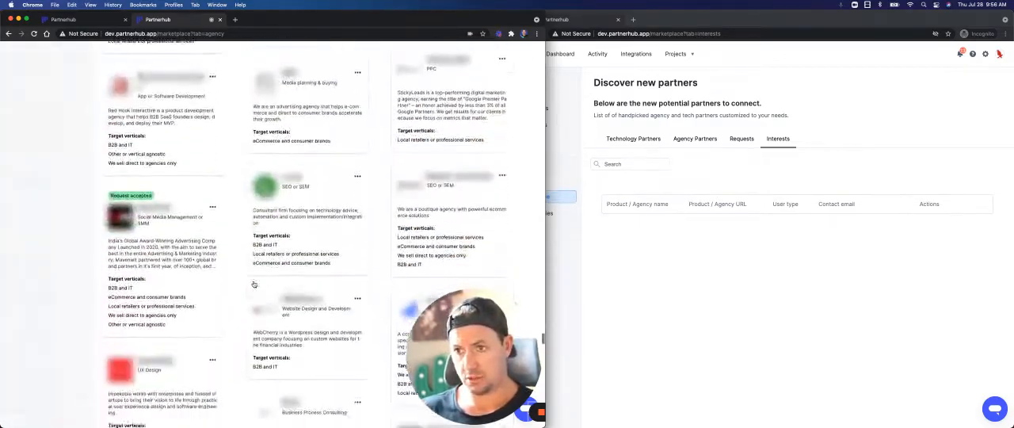
scroll(down, 3)
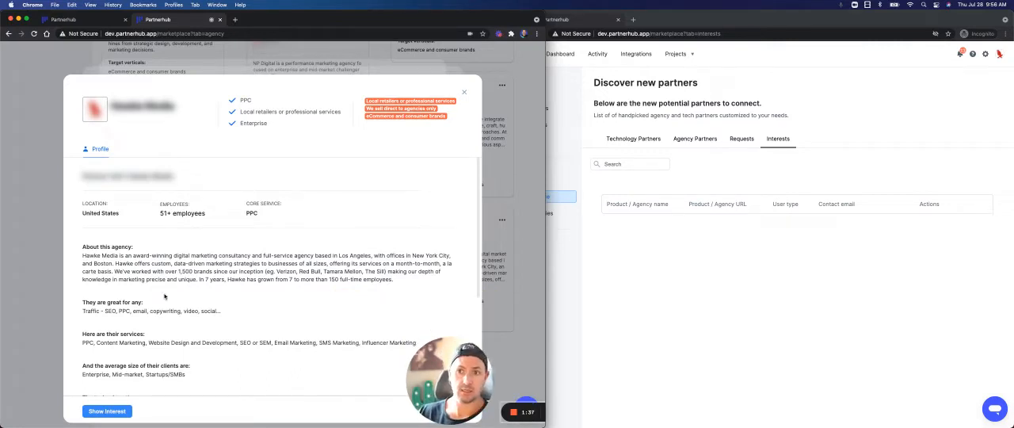
scroll(down, 3)
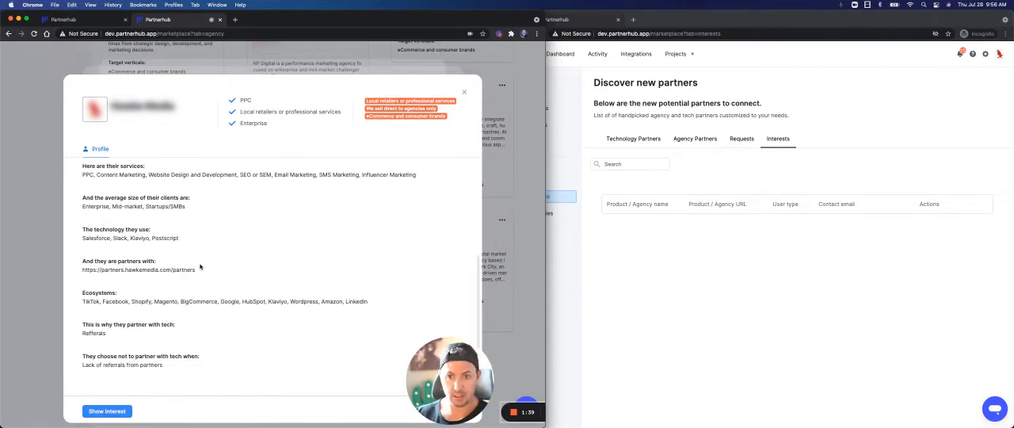
scroll(up, 3)
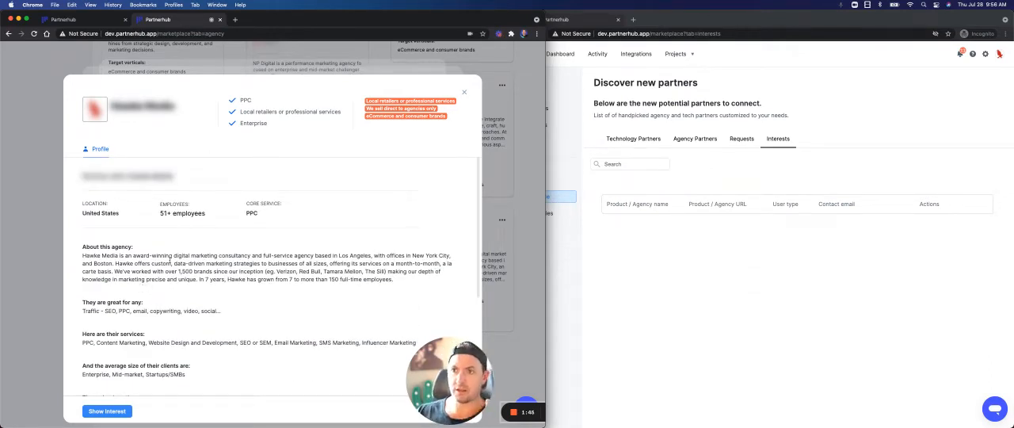
mouse_move(462, 315)
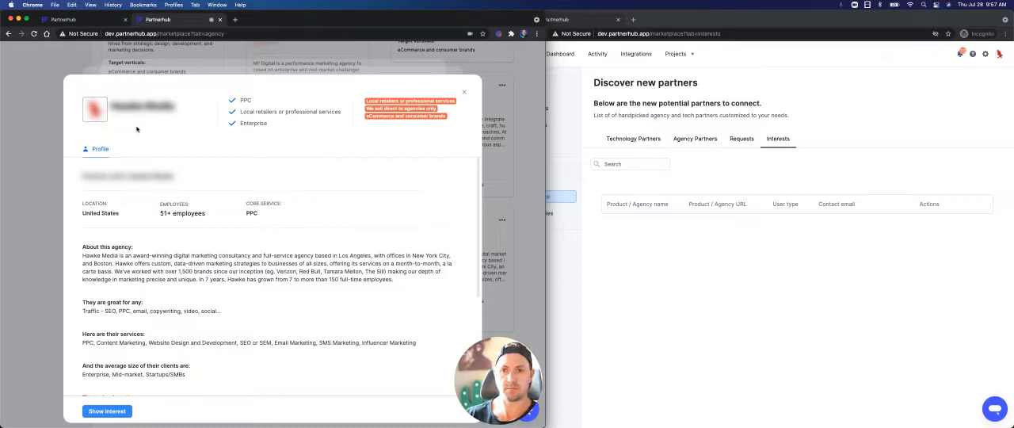
scroll(down, 3)
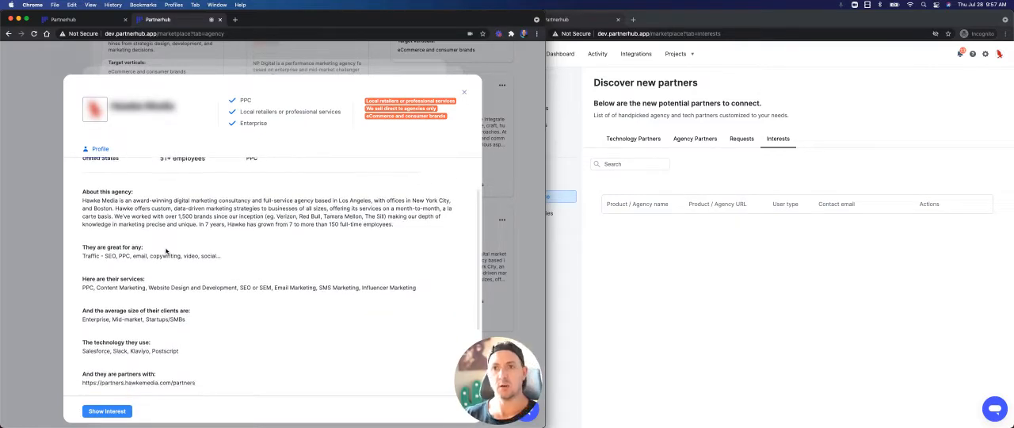
scroll(down, 3)
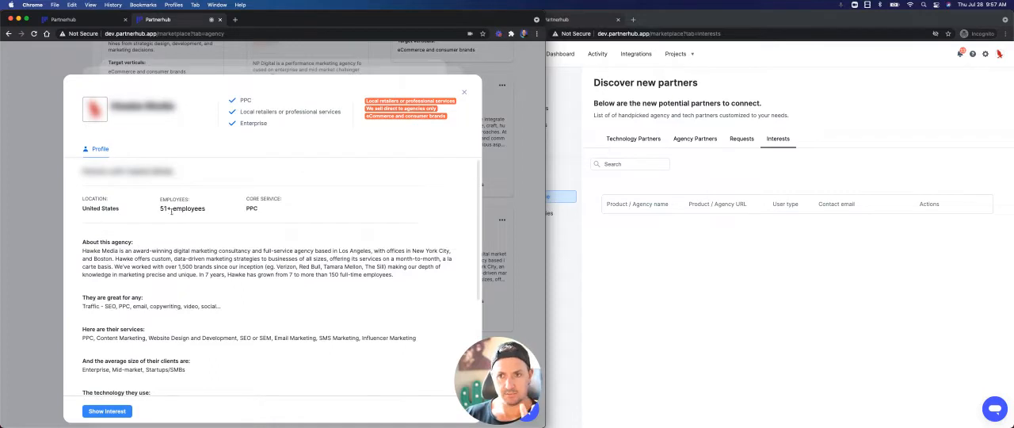
mouse_move(243, 109)
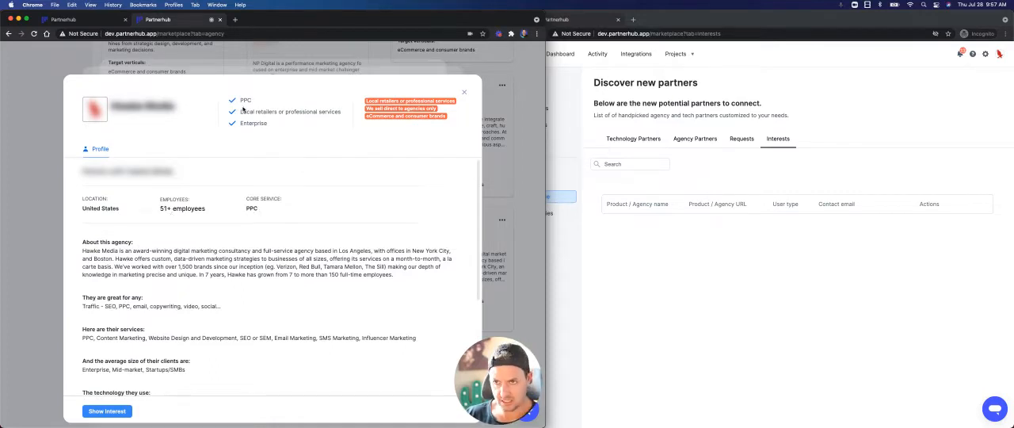
mouse_move(263, 178)
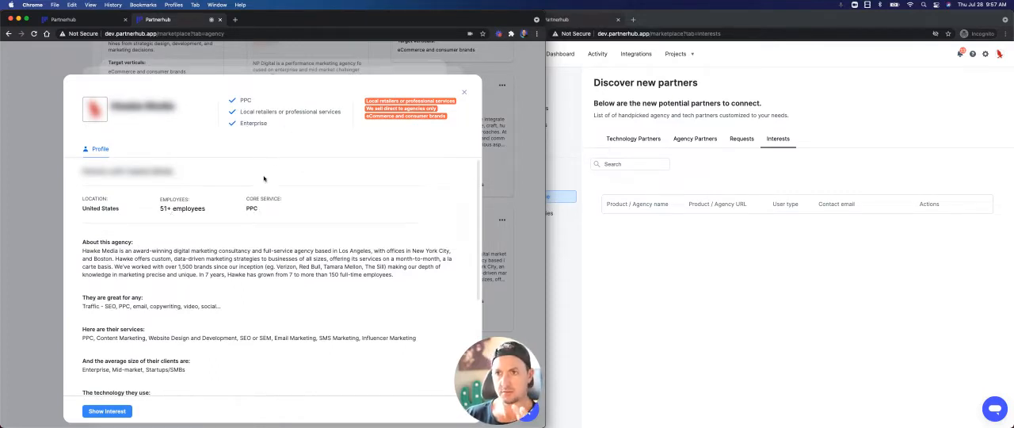
scroll(down, 3)
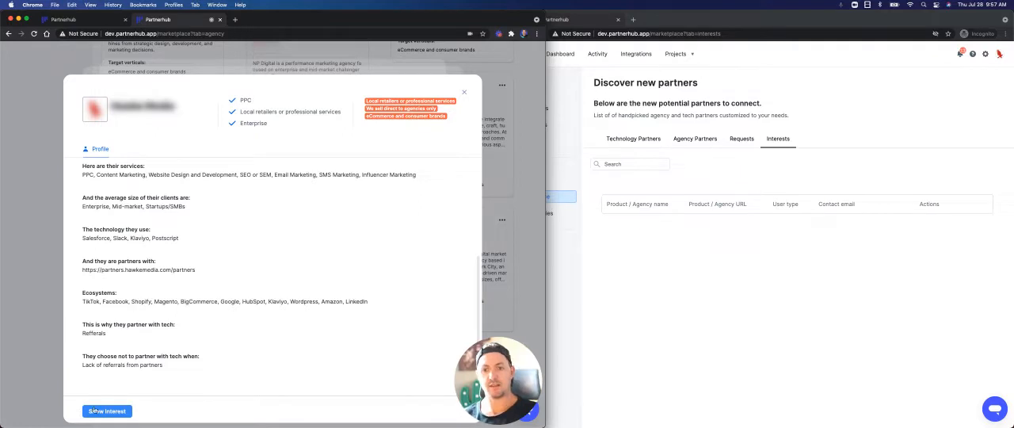
scroll(up, 3)
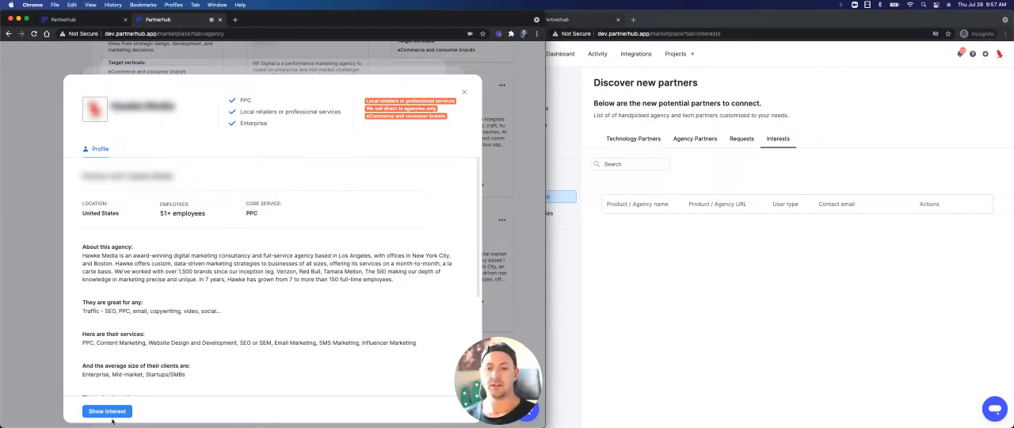
click(106, 411)
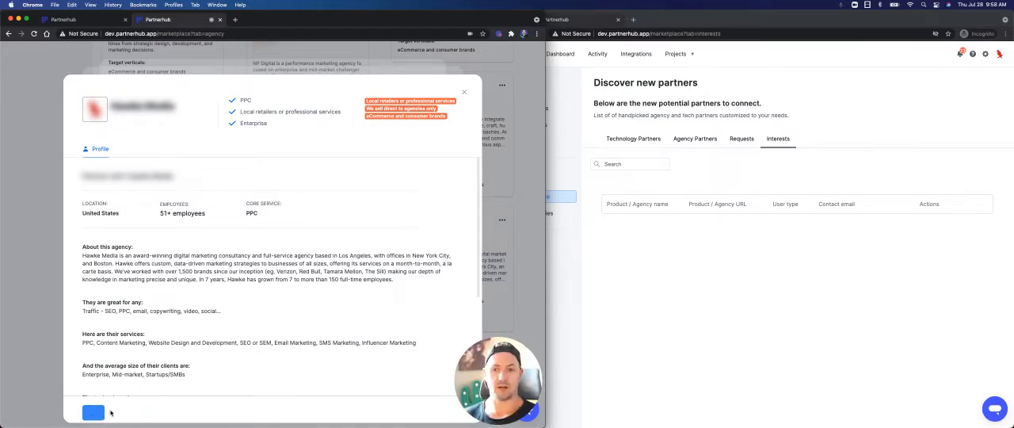
Show interest in the PPC agency, dismiss the Request sent confirmation, and close the profile
click(93, 412)
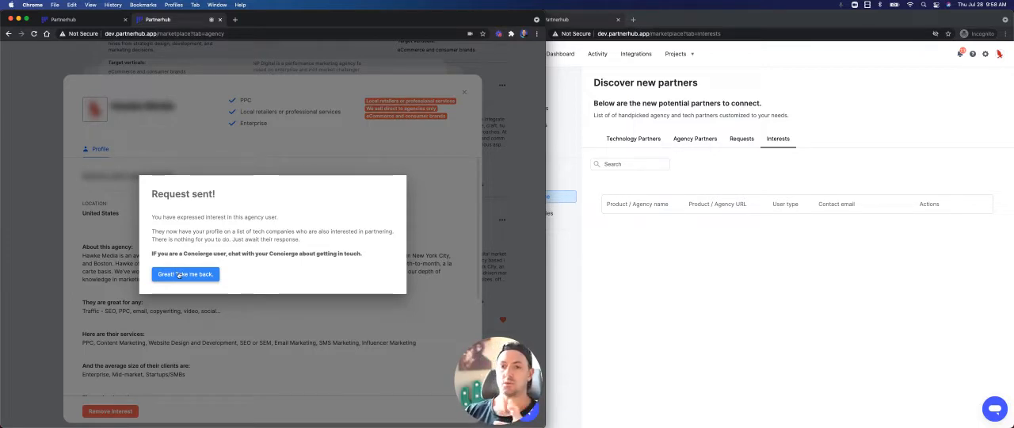
click(185, 274)
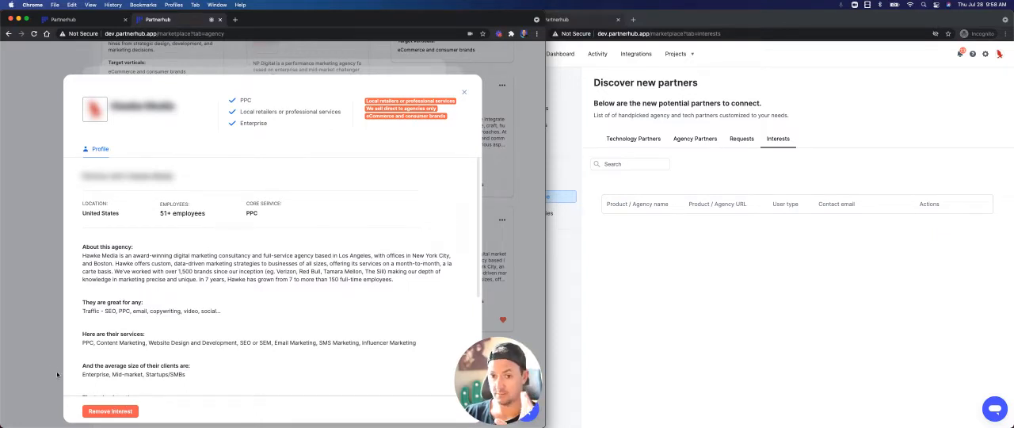
click(464, 92)
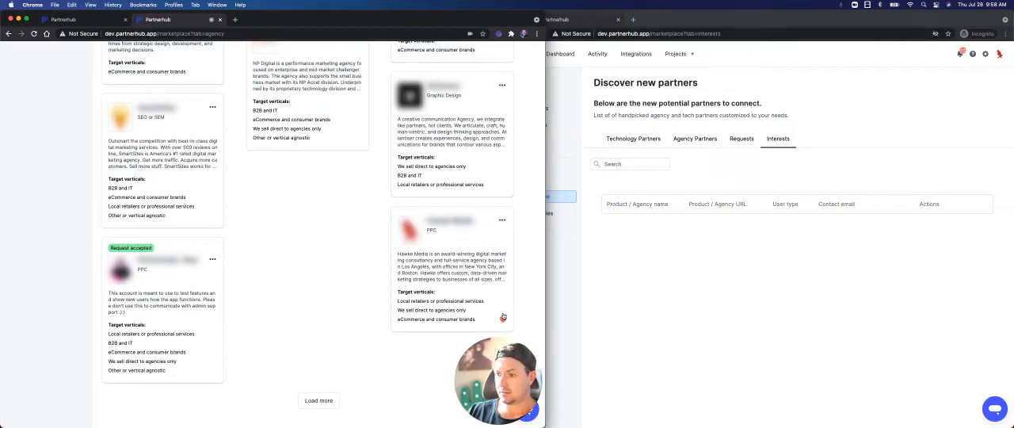
Switch to the agency account window to view its Marketplace Interests tab
click(503, 319)
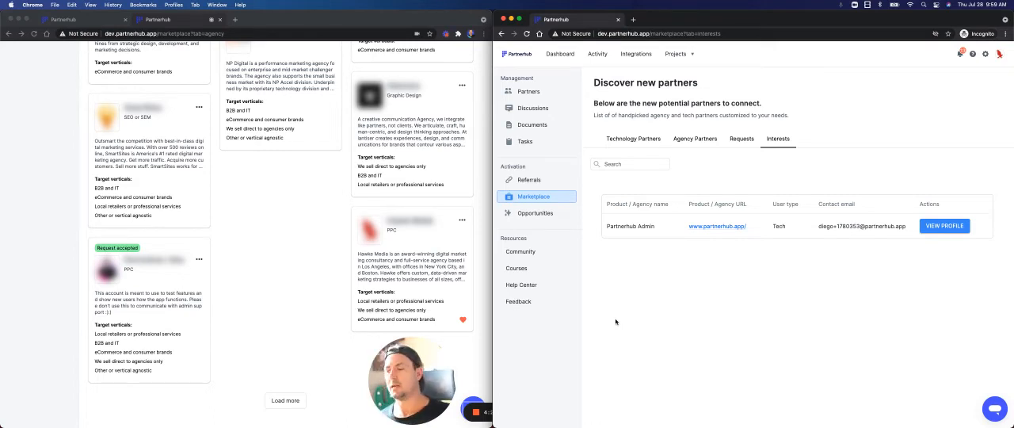
click(943, 226)
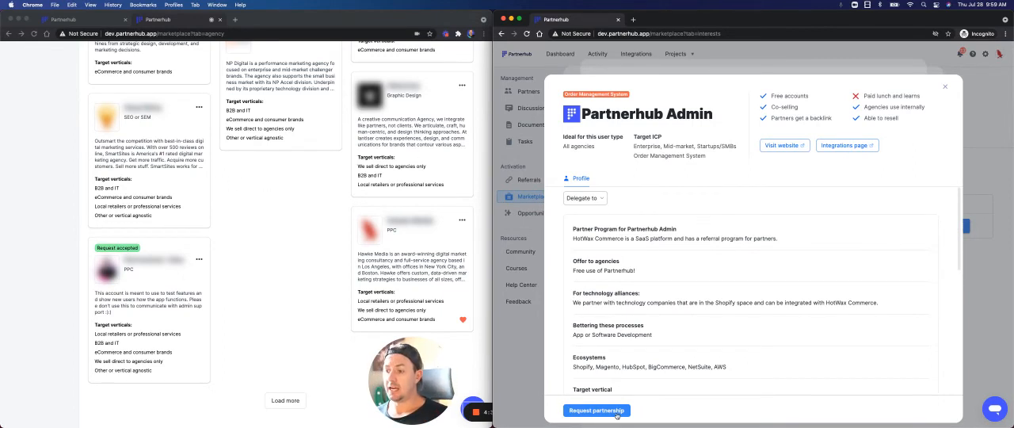
click(595, 410)
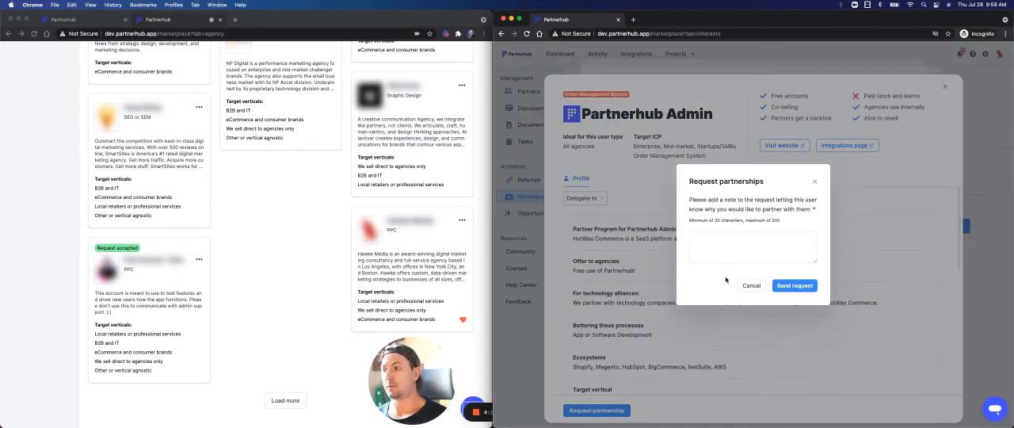
click(750, 285)
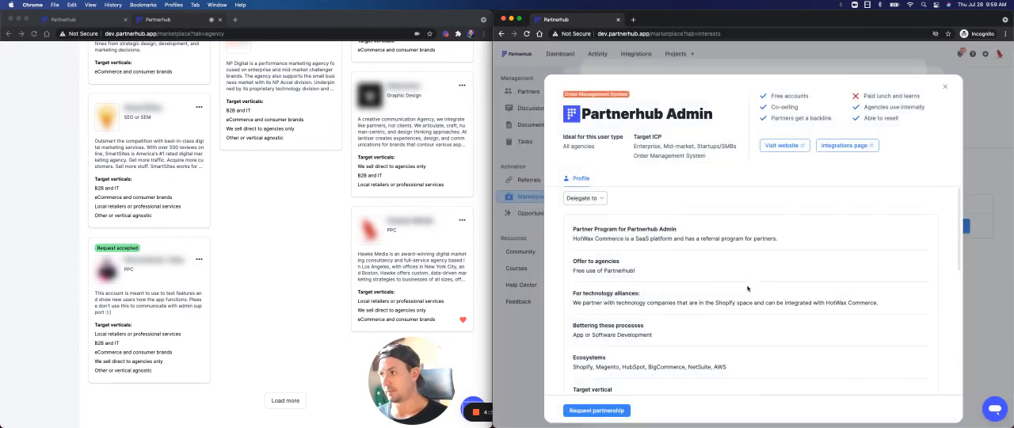
click(944, 86)
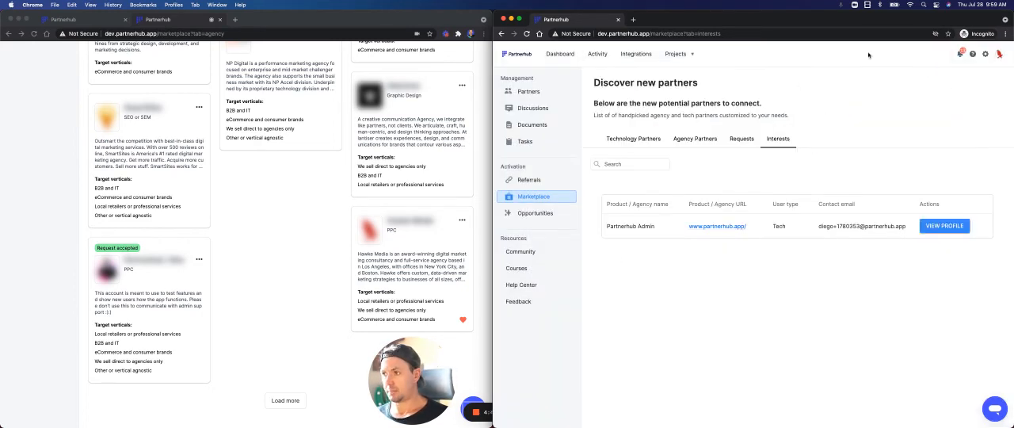
mouse_move(766, 187)
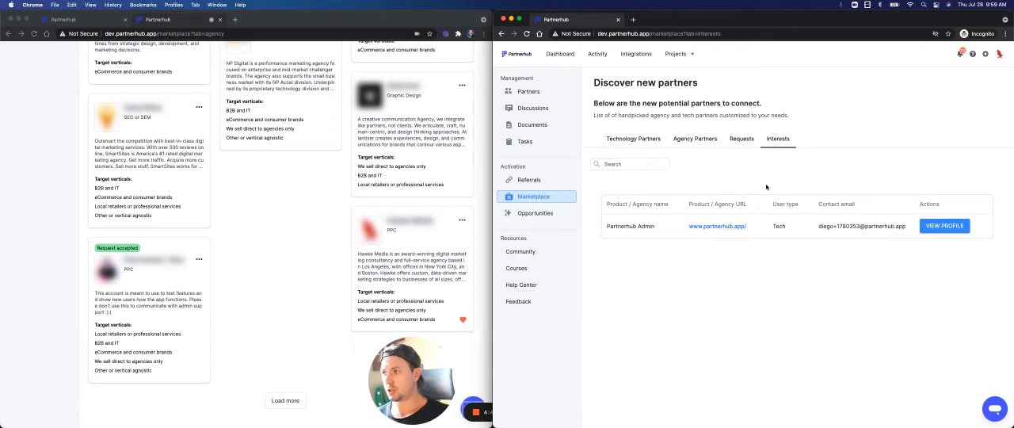
mouse_move(718, 263)
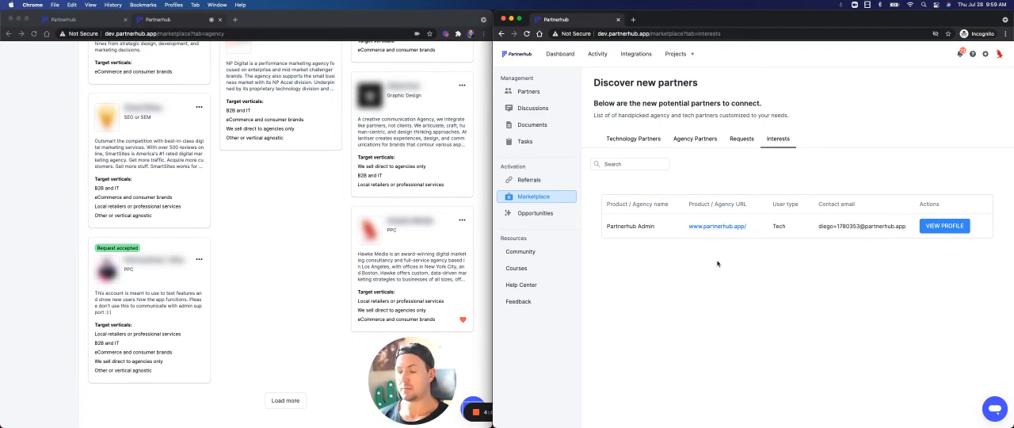
mouse_move(754, 185)
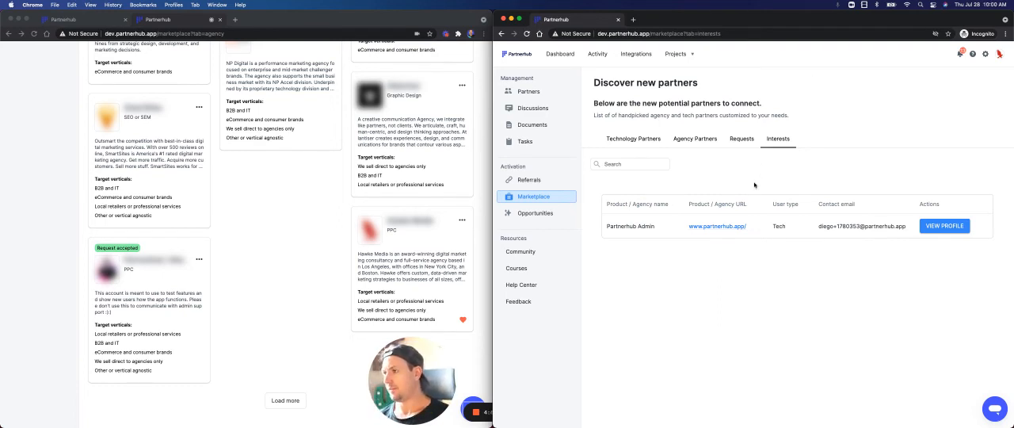
mouse_move(972, 234)
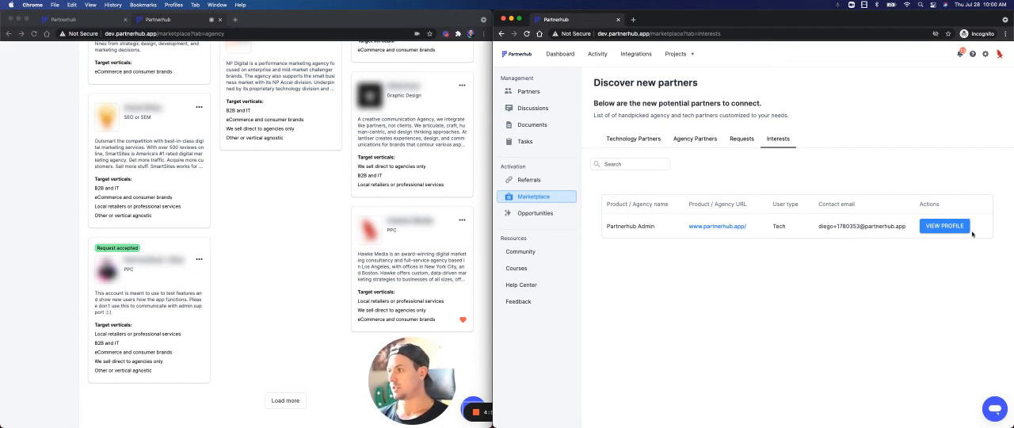
mouse_move(771, 252)
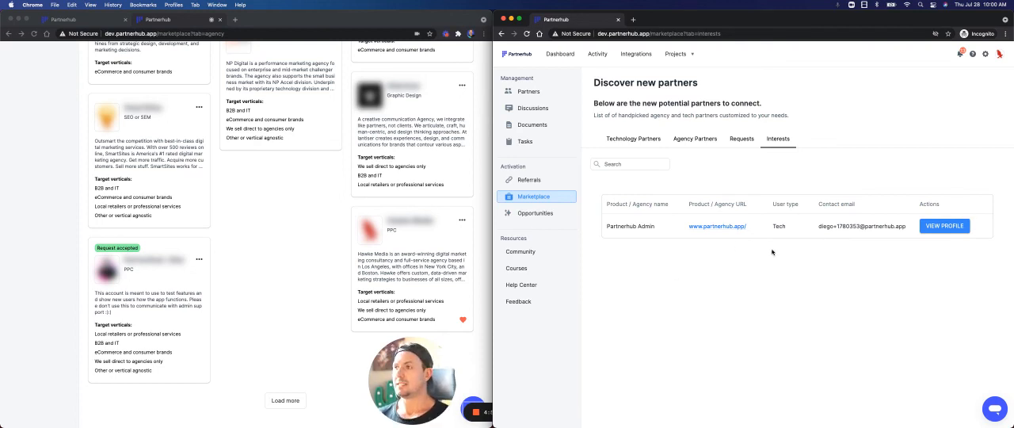